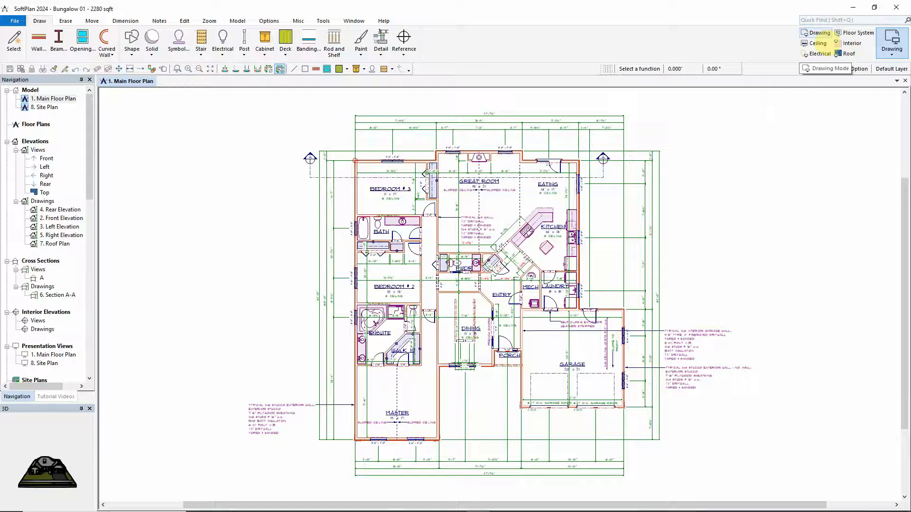
# Step: Switch the plan through the Ceiling, Floor System, Interior and Roof modes
pyautogui.click(817, 43)
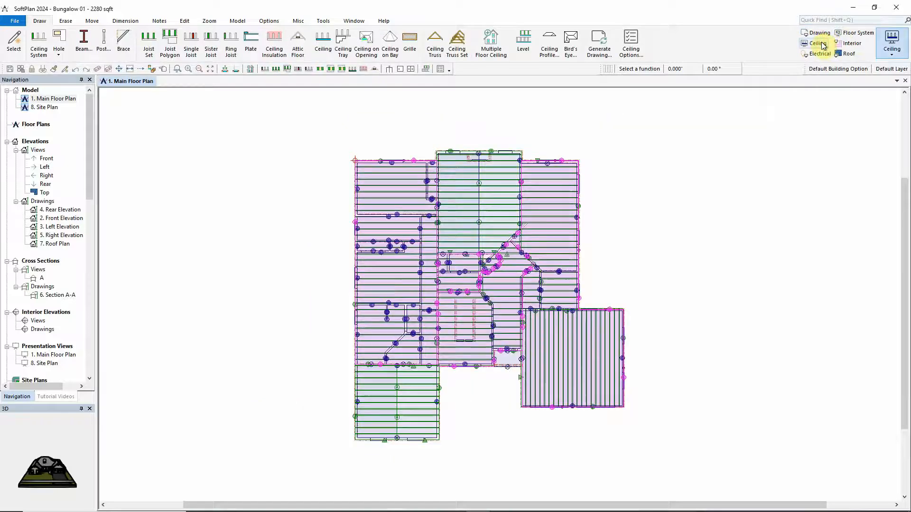
pyautogui.click(820, 54)
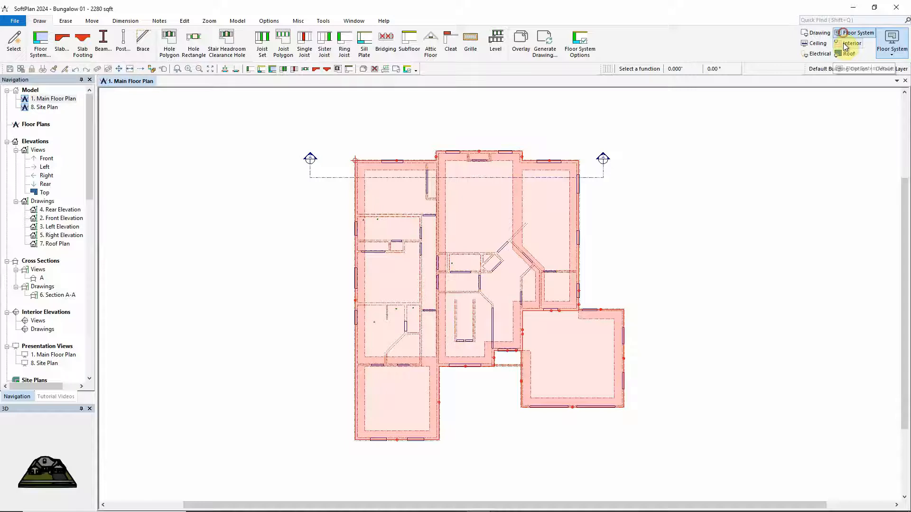
pyautogui.click(849, 43)
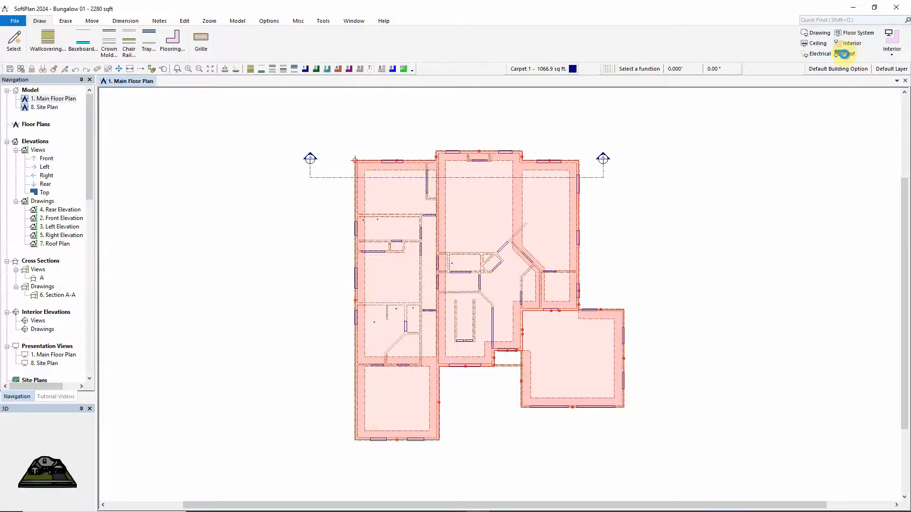
pyautogui.click(847, 52)
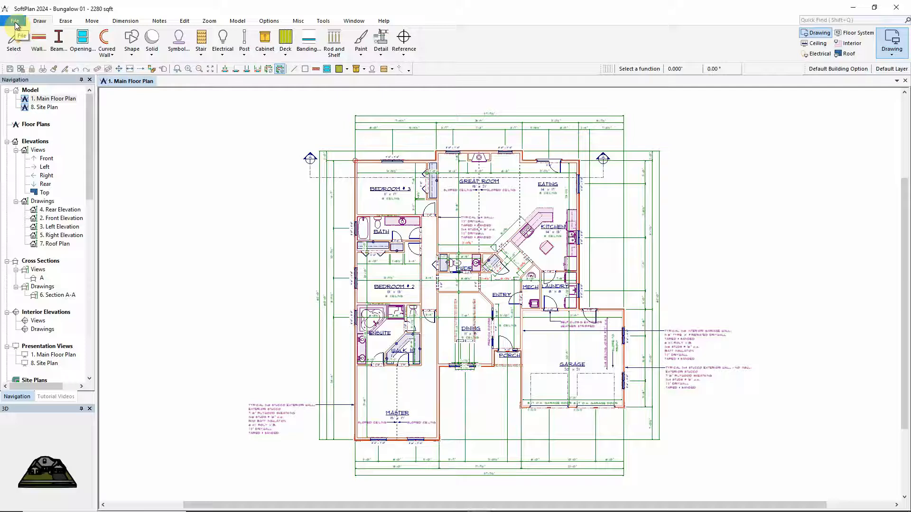
# Step: In System Options, change the quick-select drawing modes to tick Room and Site
pyautogui.click(16, 21)
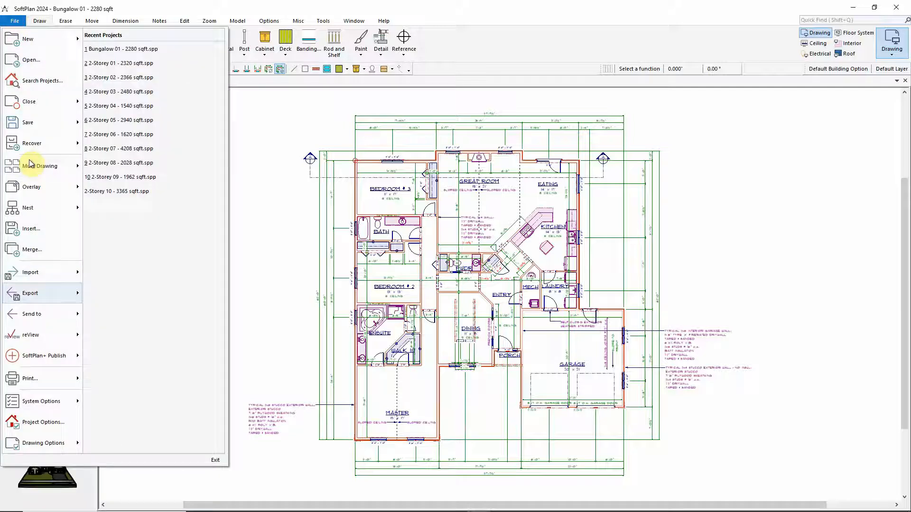
pyautogui.click(41, 401)
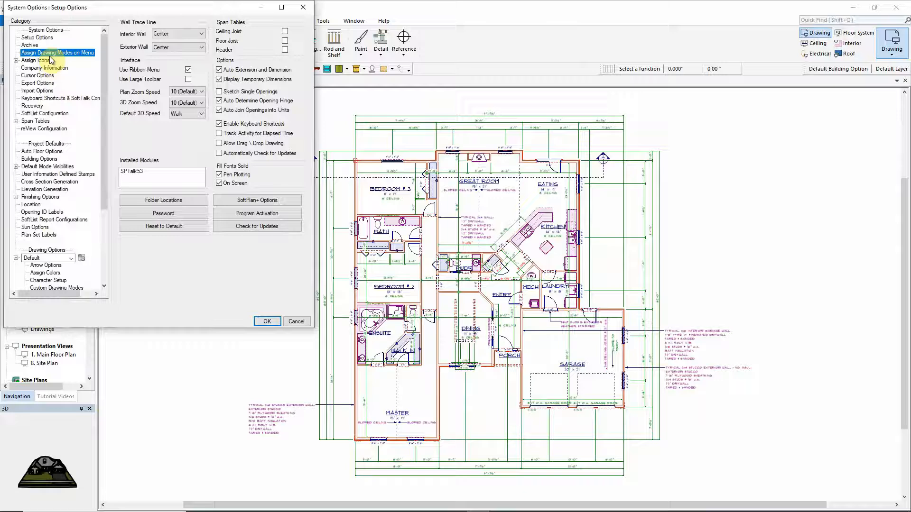
pyautogui.click(59, 53)
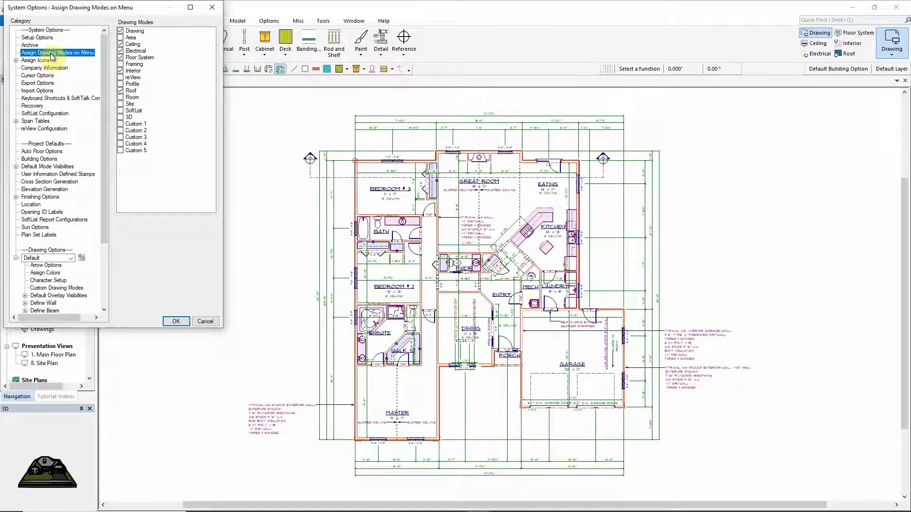
pyautogui.click(120, 70)
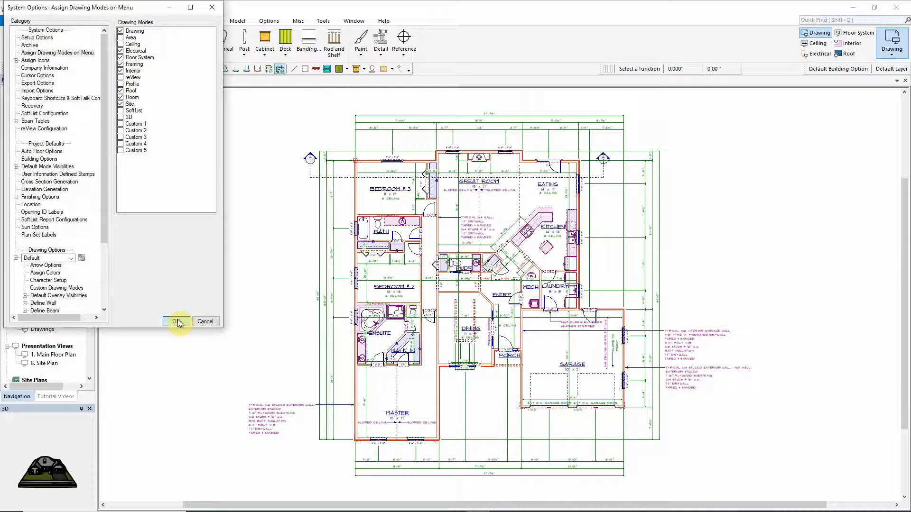
# Step: Confirm the drawing-mode change, dismiss the restart notice, and exit SoftPlan
pyautogui.click(176, 322)
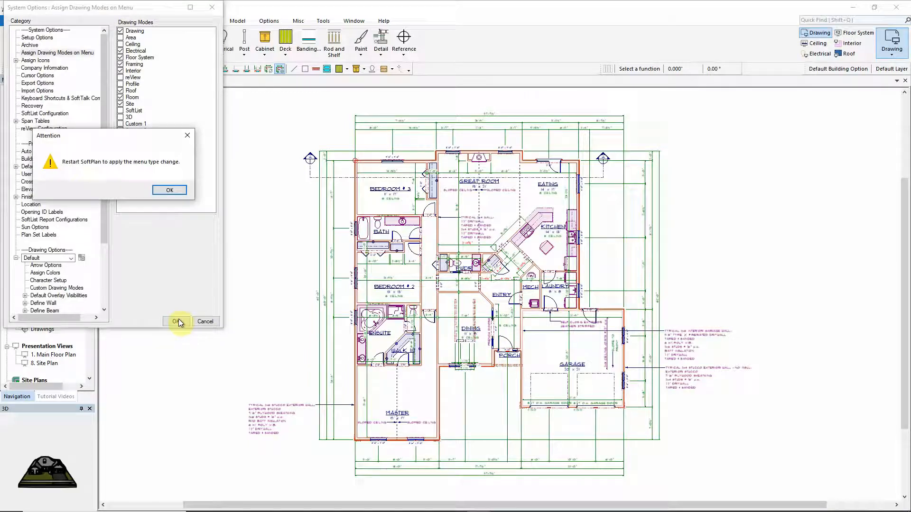
pyautogui.moveTo(175, 274)
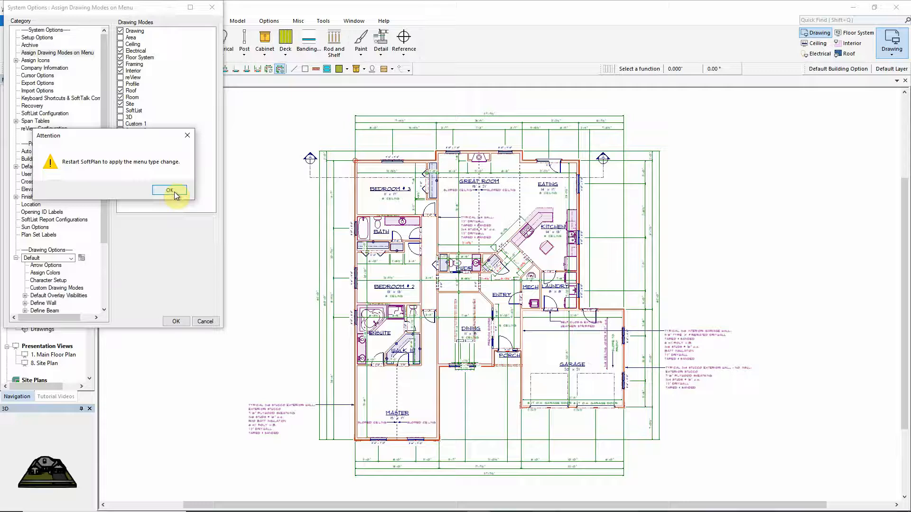
pyautogui.click(169, 190)
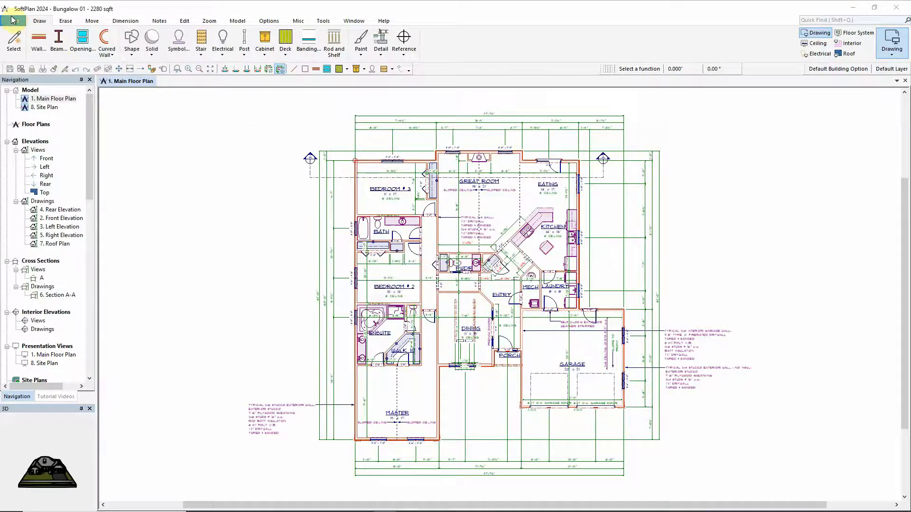
pyautogui.click(16, 21)
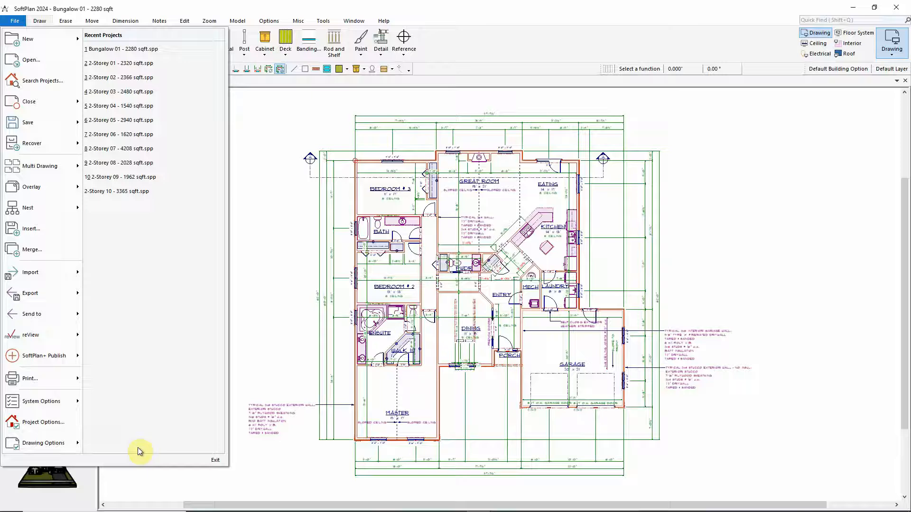
pyautogui.click(215, 459)
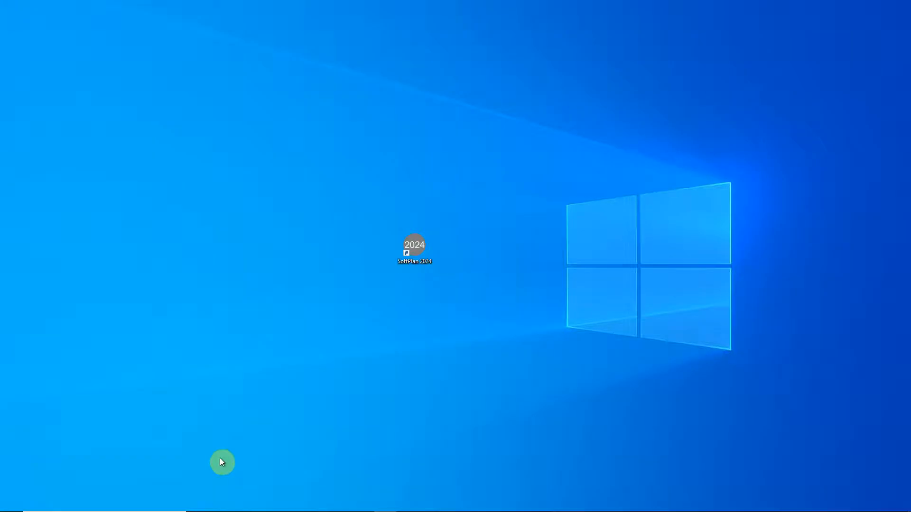
# Step: Relaunch SoftPlan 2024 from its desktop shortcut, reopening the Bungalow plan
pyautogui.doubleClick(414, 248)
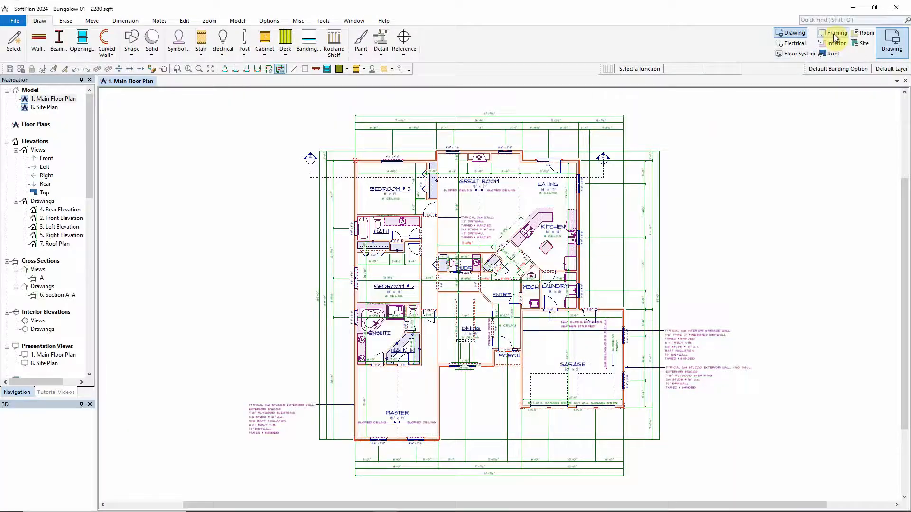
# Step: Show the Bungalow plan in Framing and Room modes, then switch to Area mode
pyautogui.click(836, 33)
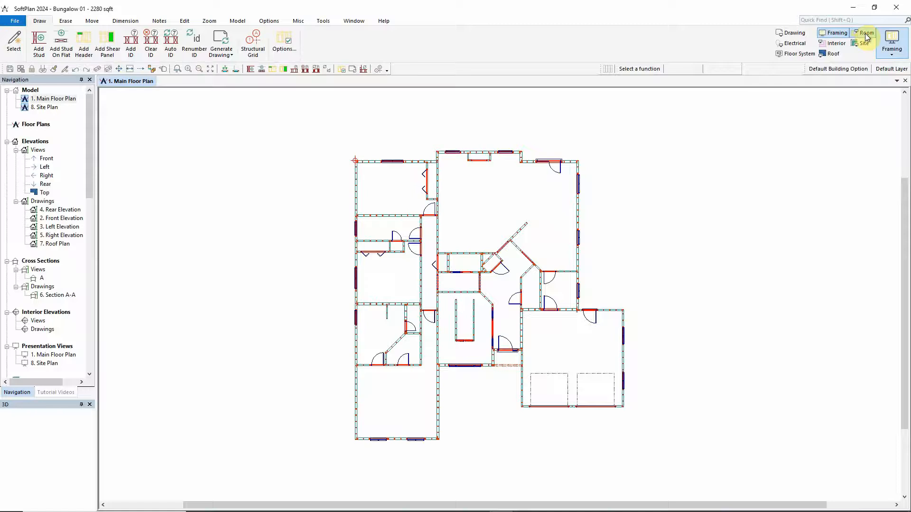
pyautogui.click(866, 33)
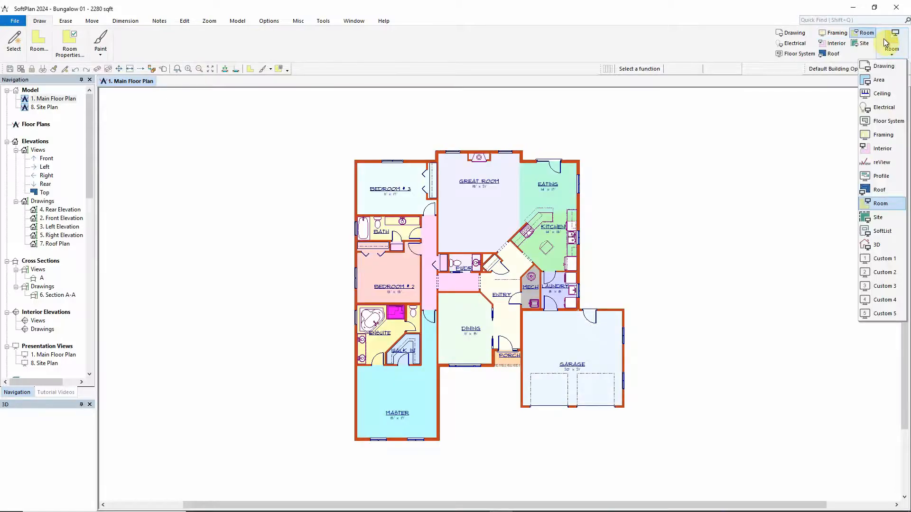
pyautogui.moveTo(892, 36)
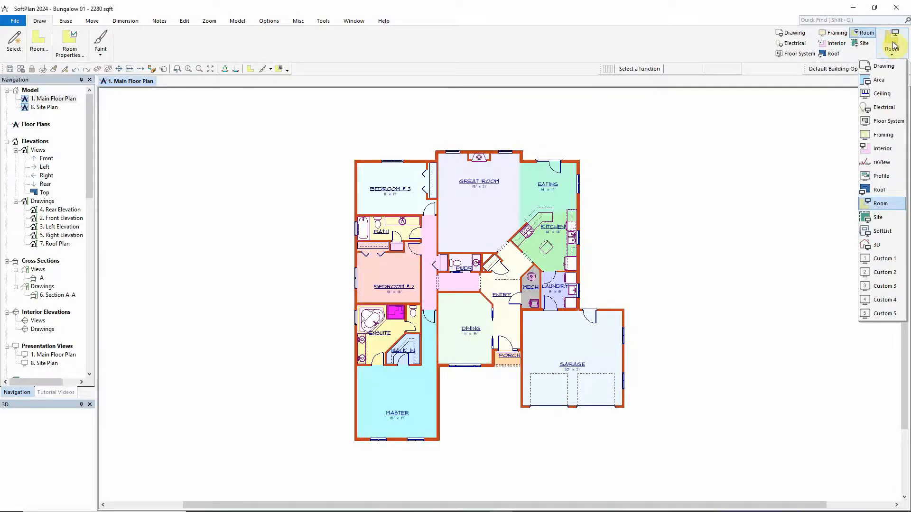
pyautogui.click(879, 79)
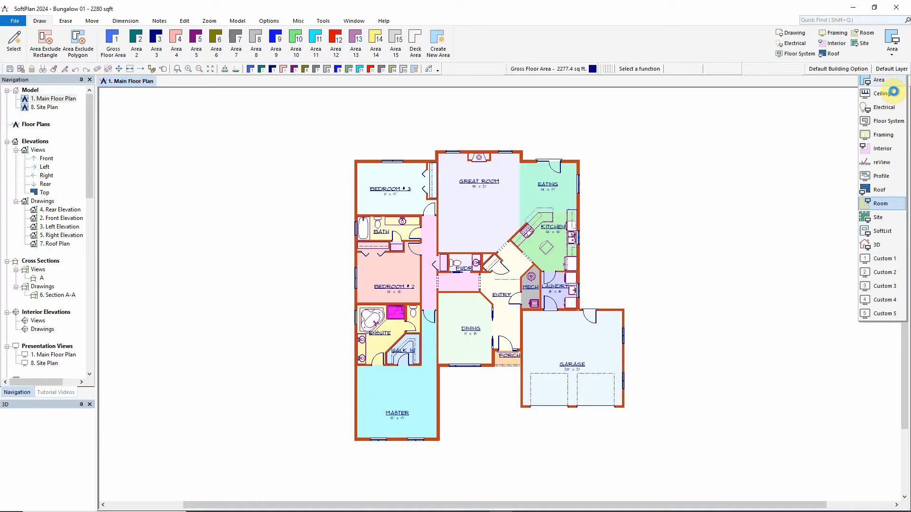